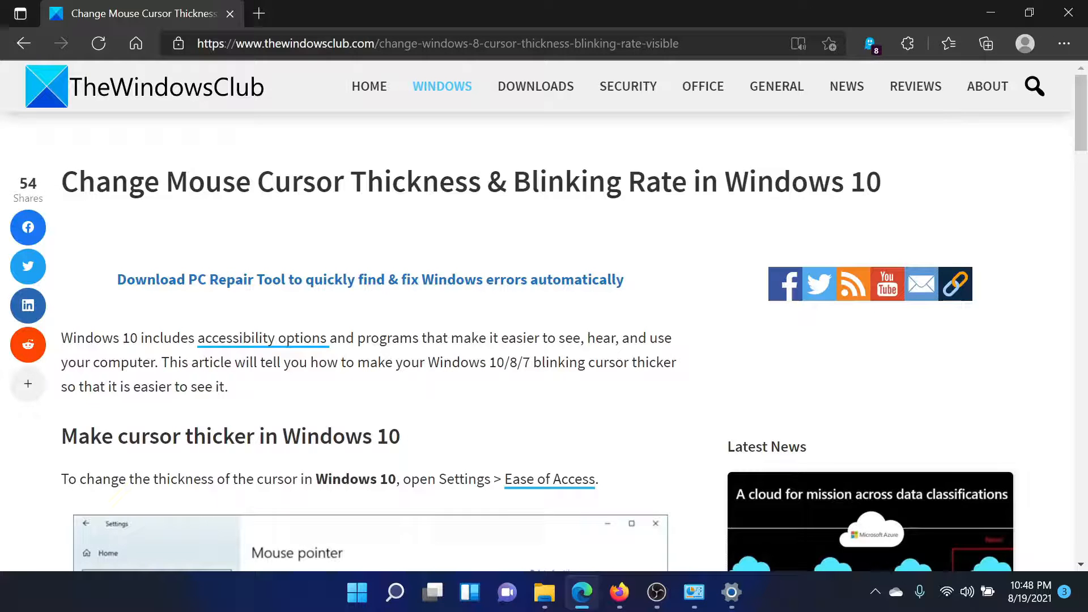
pyautogui.moveTo(451, 445)
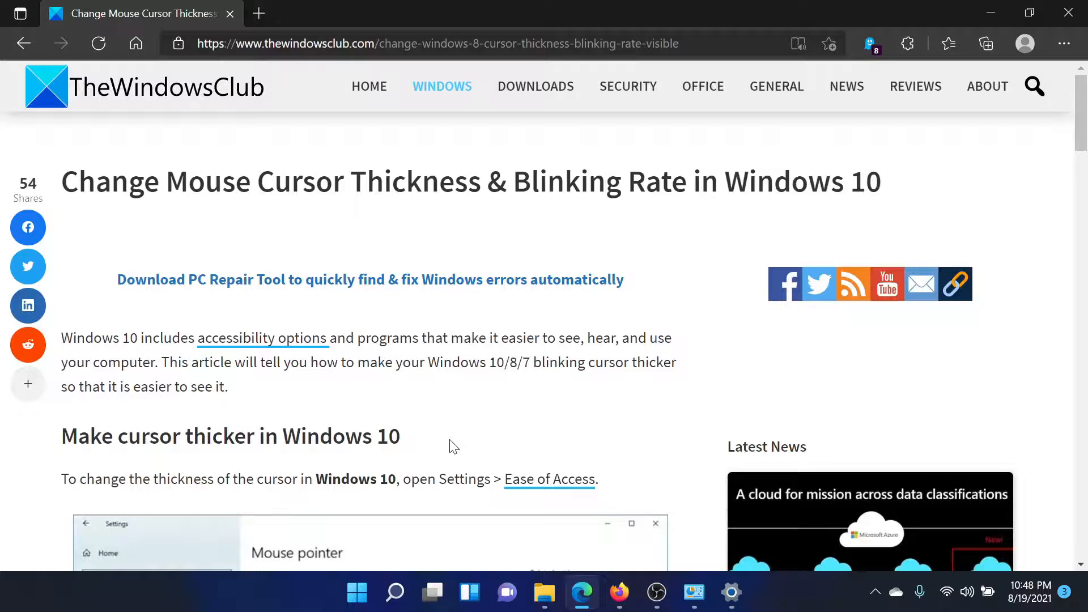
# Step: Launch Windows Settings from the Start button's right-click quick link menu
pyautogui.scroll(-3)
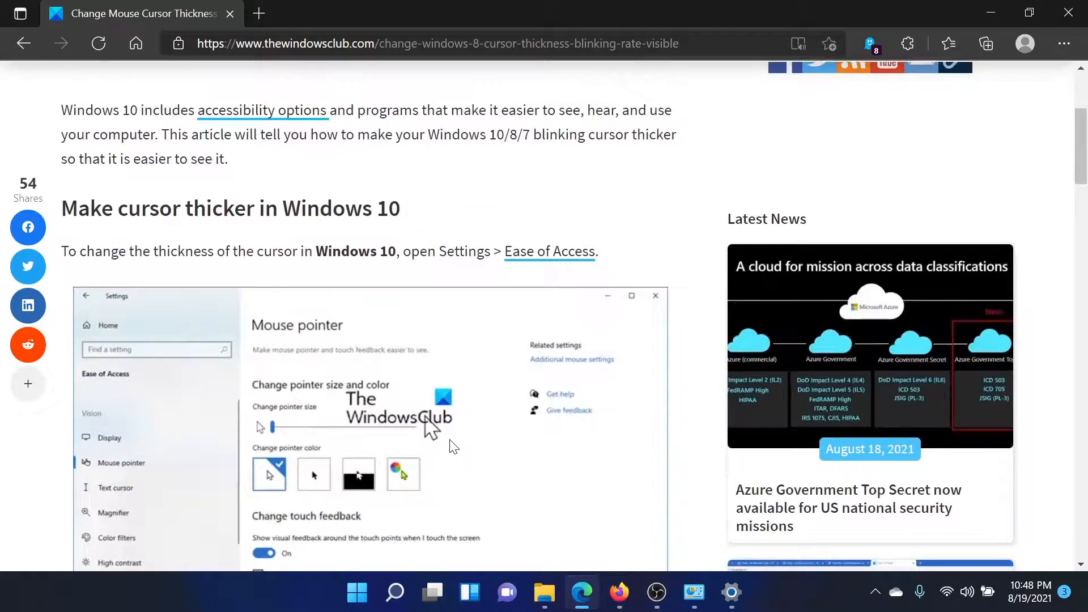
pyautogui.scroll(3)
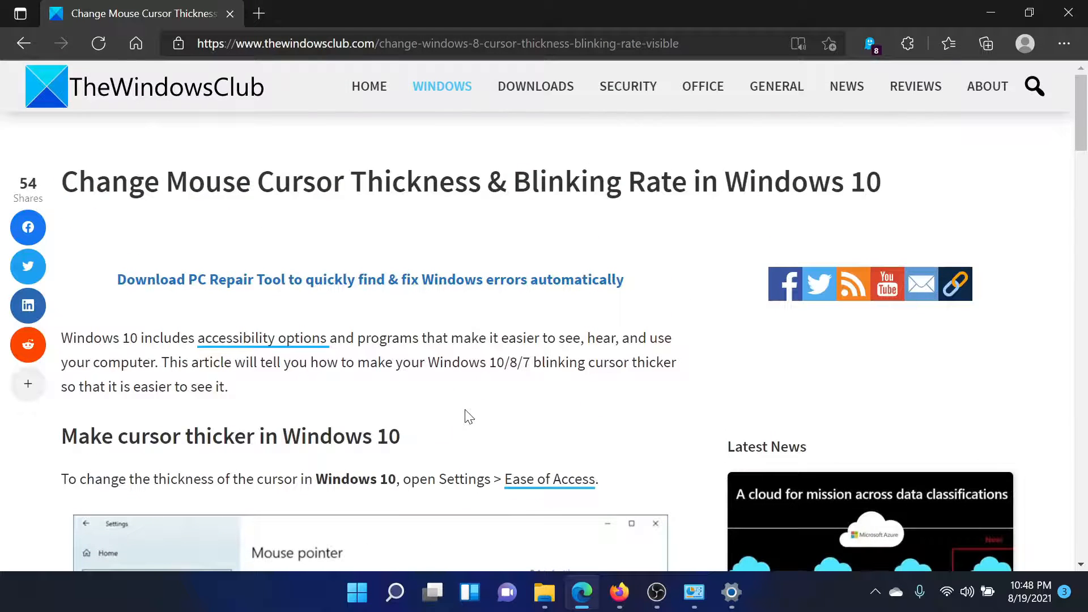
pyautogui.rightClick(357, 591)
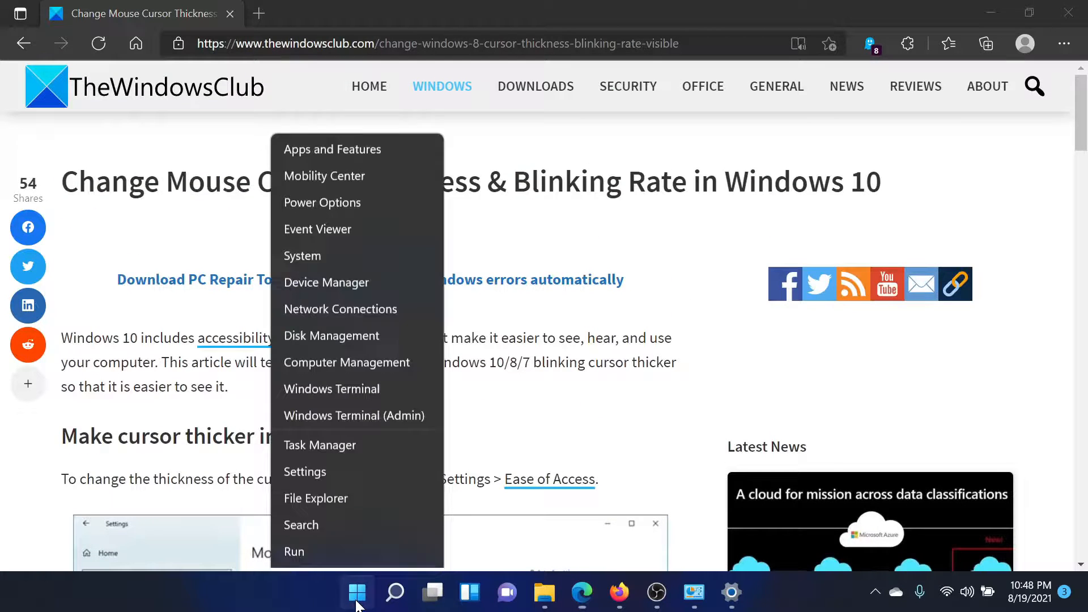
pyautogui.click(304, 471)
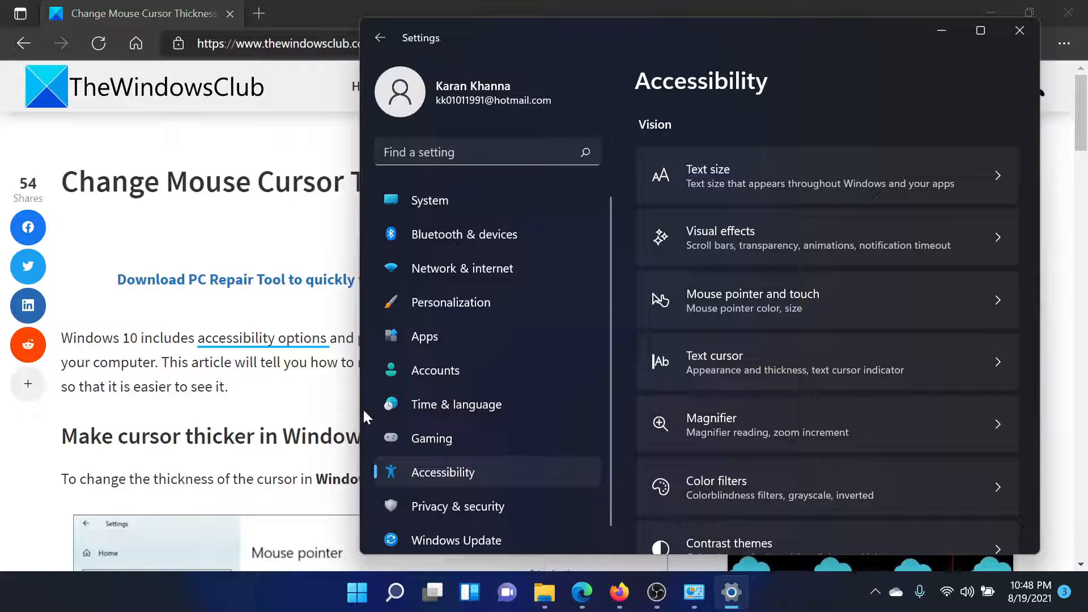
pyautogui.moveTo(535, 486)
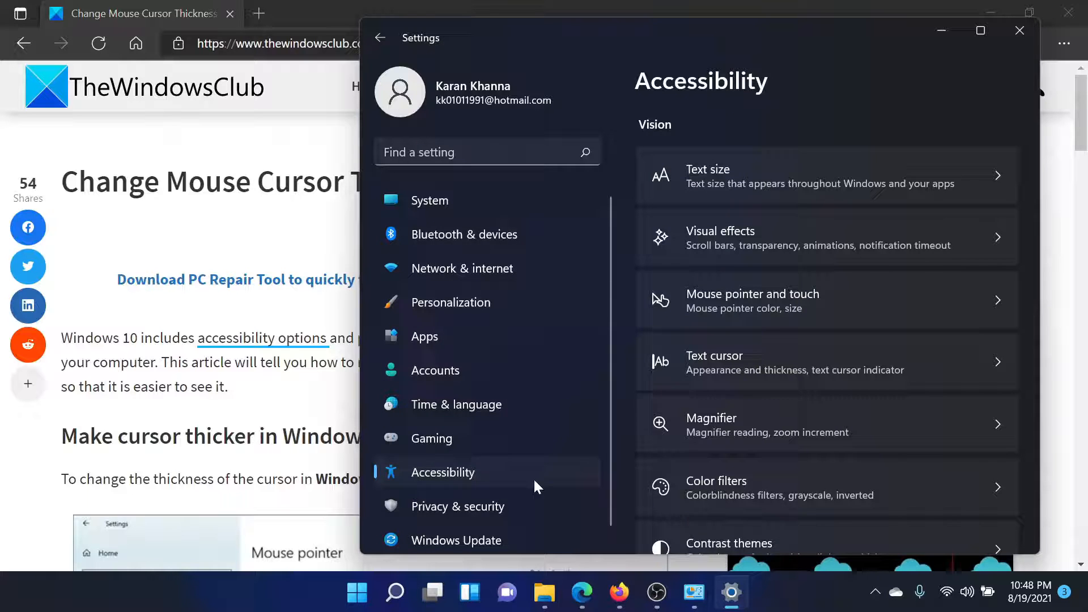
pyautogui.moveTo(770, 313)
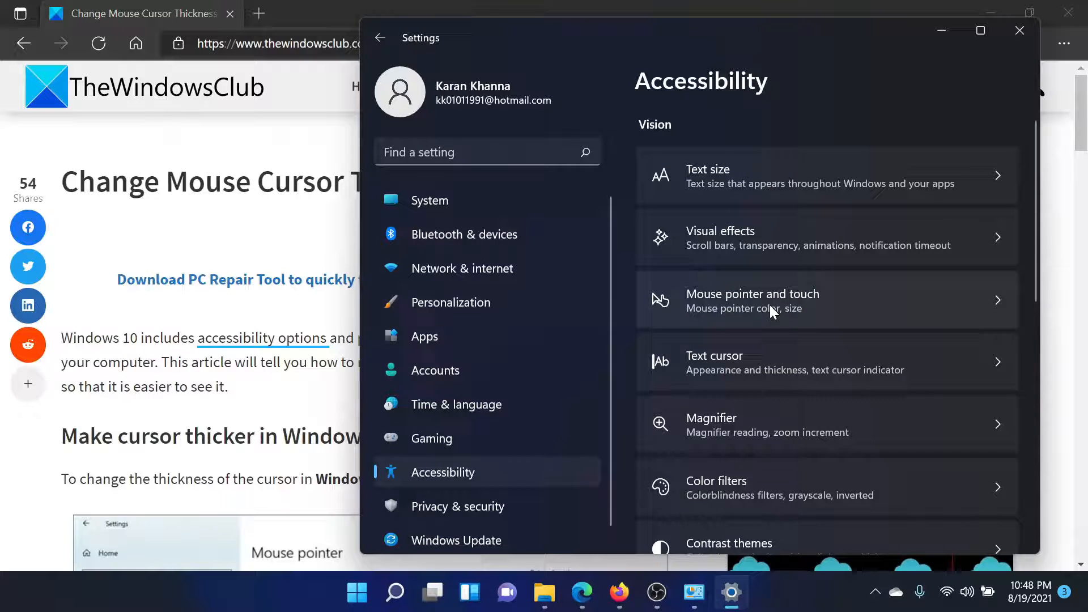
pyautogui.moveTo(836, 310)
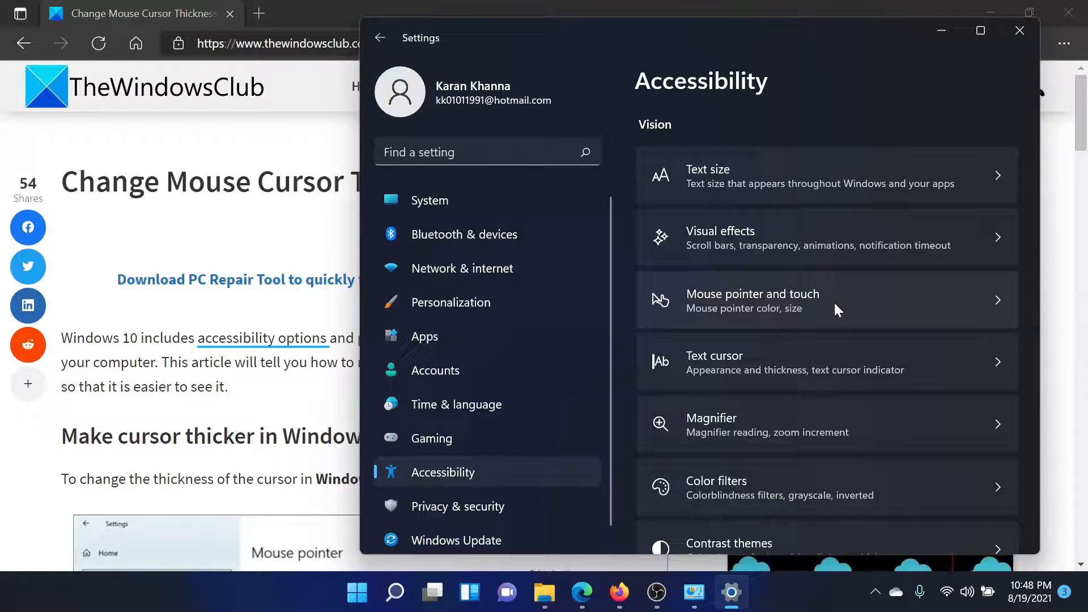
pyautogui.moveTo(434, 472)
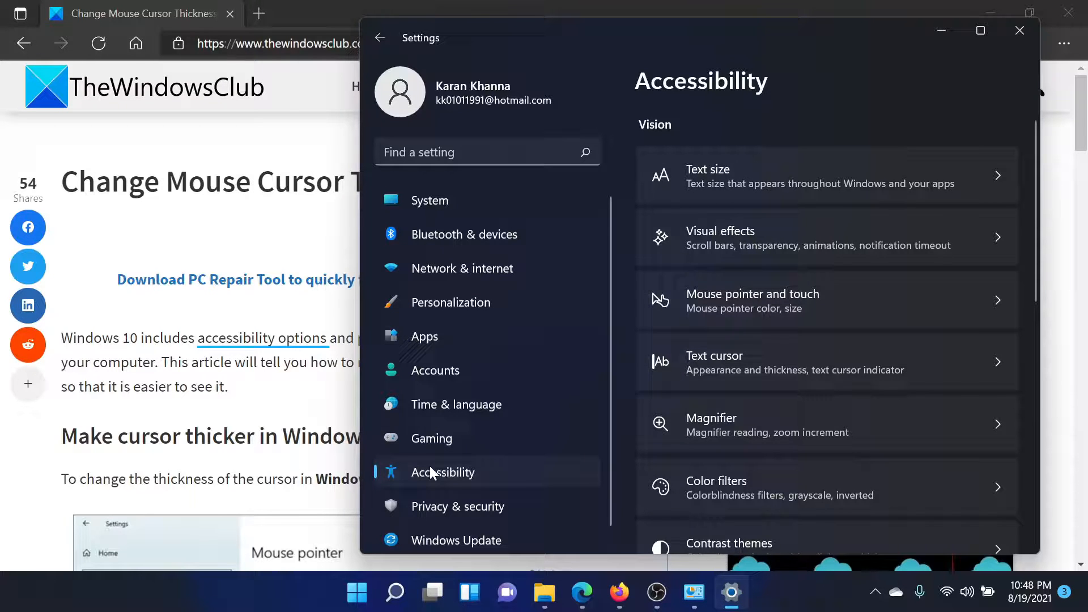
pyautogui.moveTo(791, 309)
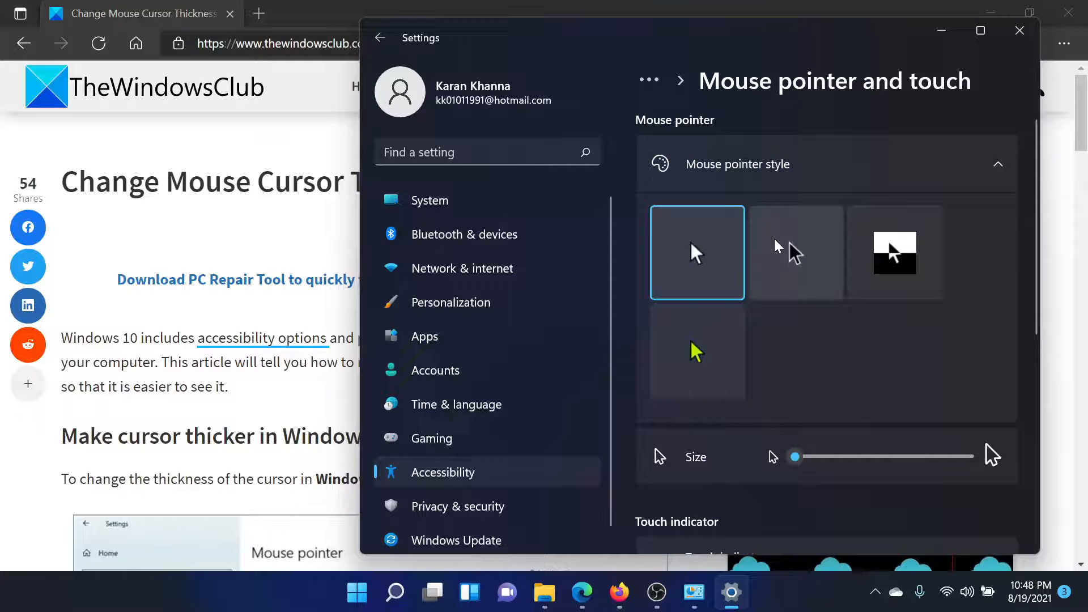
pyautogui.moveTo(795, 251)
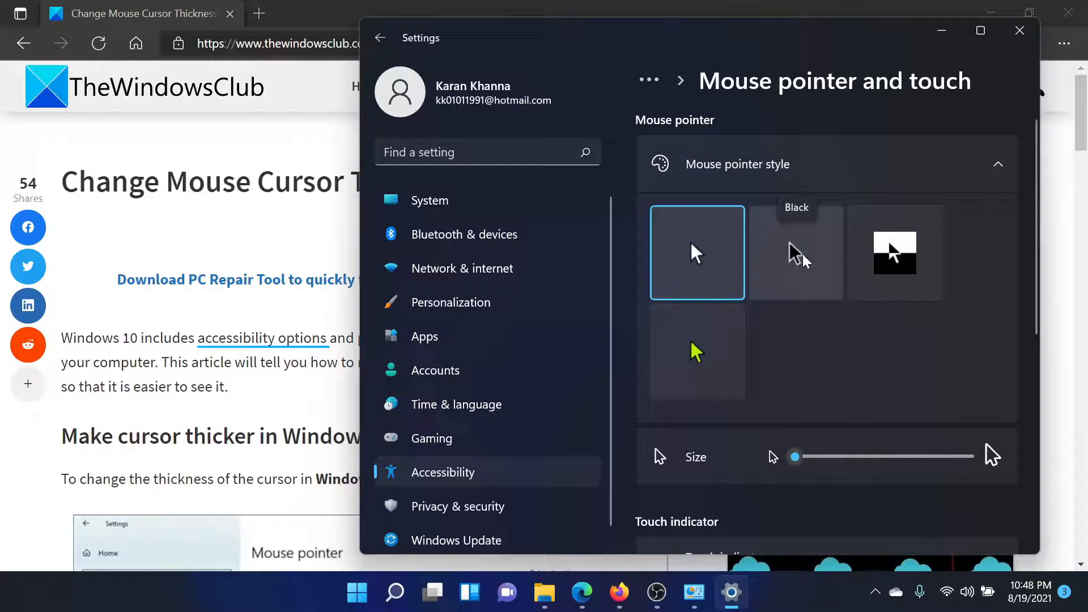
# Step: Scroll down the Mouse pointer and touch page toward Related settings
pyautogui.scroll(-3)
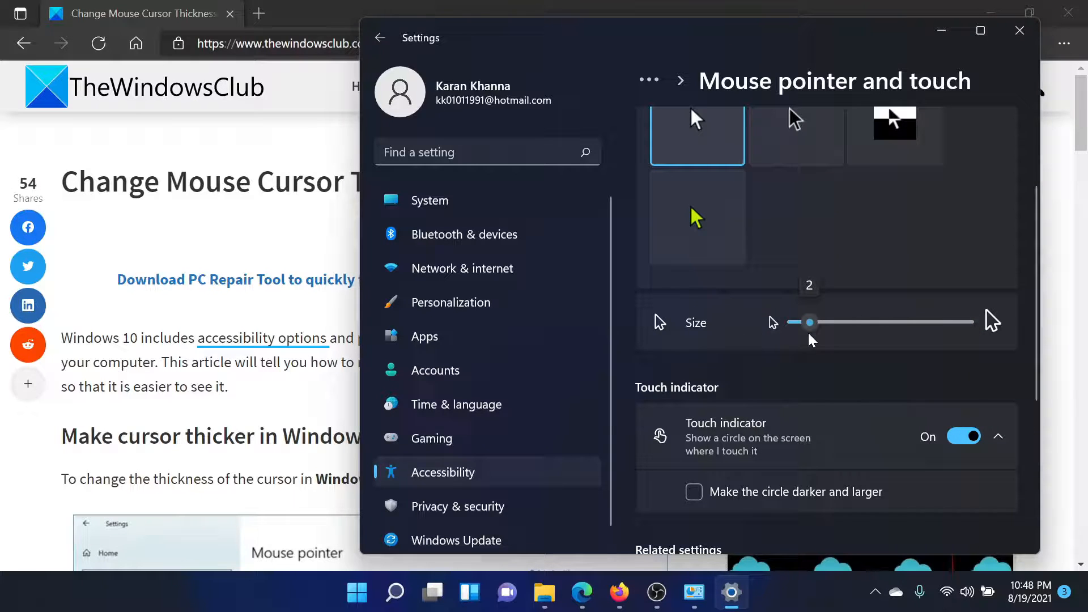
pyautogui.scroll(-3)
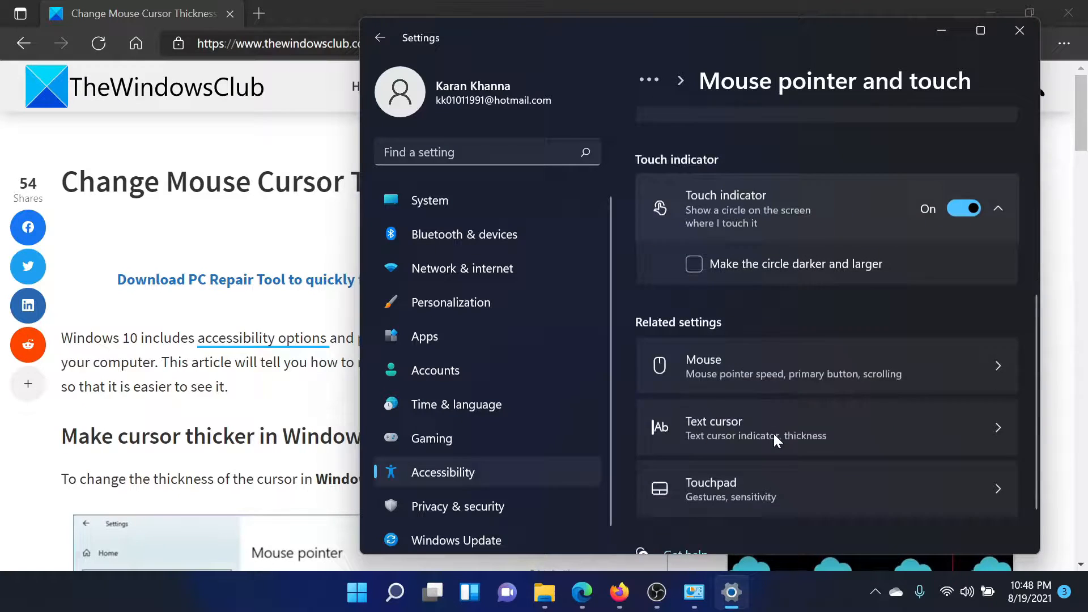
pyautogui.scroll(-3)
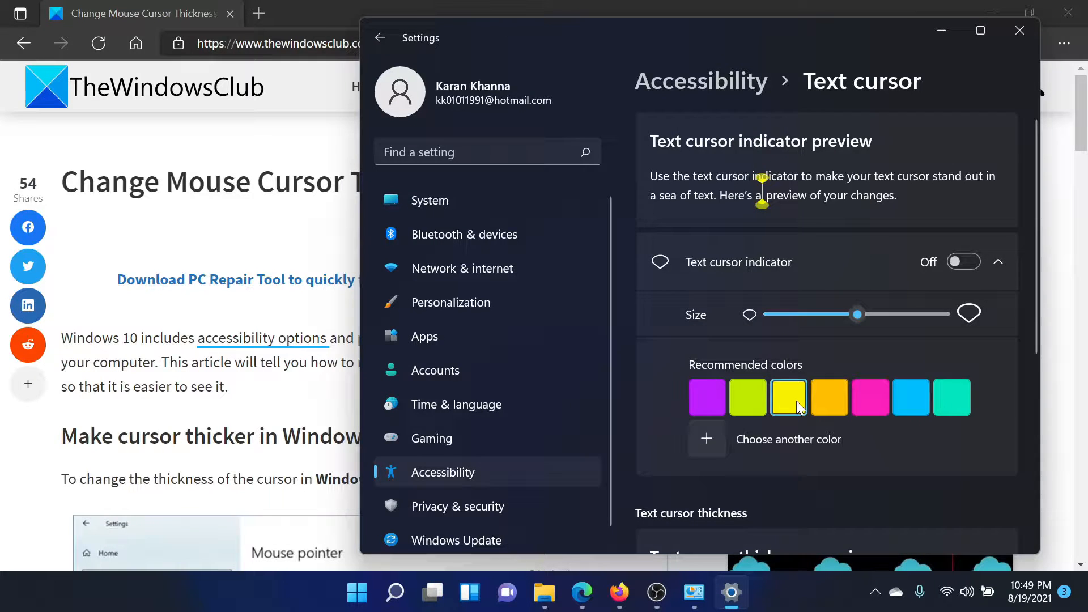
# Step: Scroll the Text cursor page down to the thickness options
pyautogui.scroll(-3)
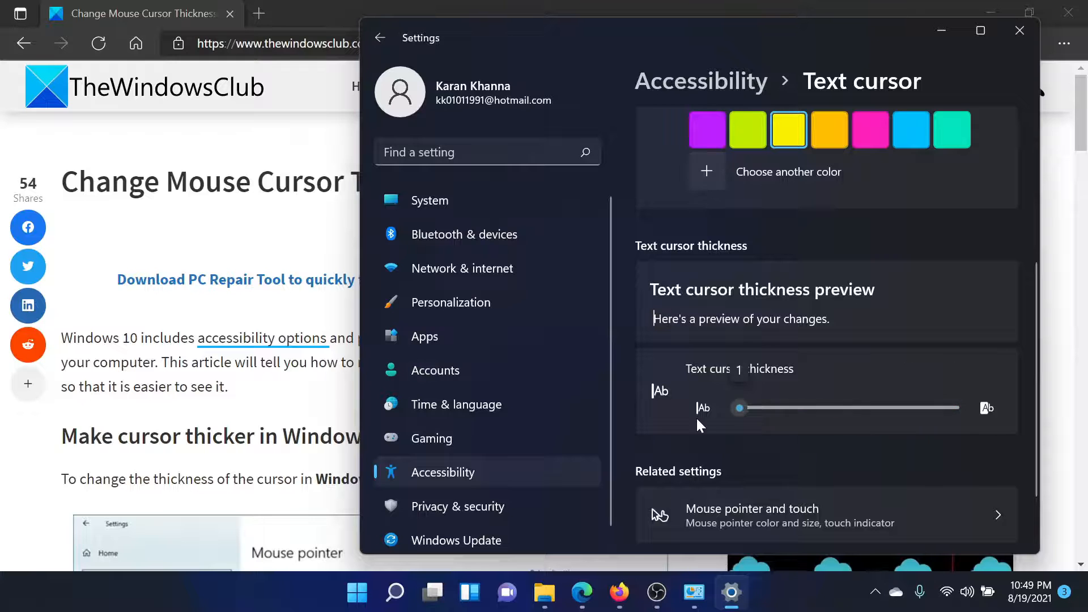
pyautogui.scroll(-3)
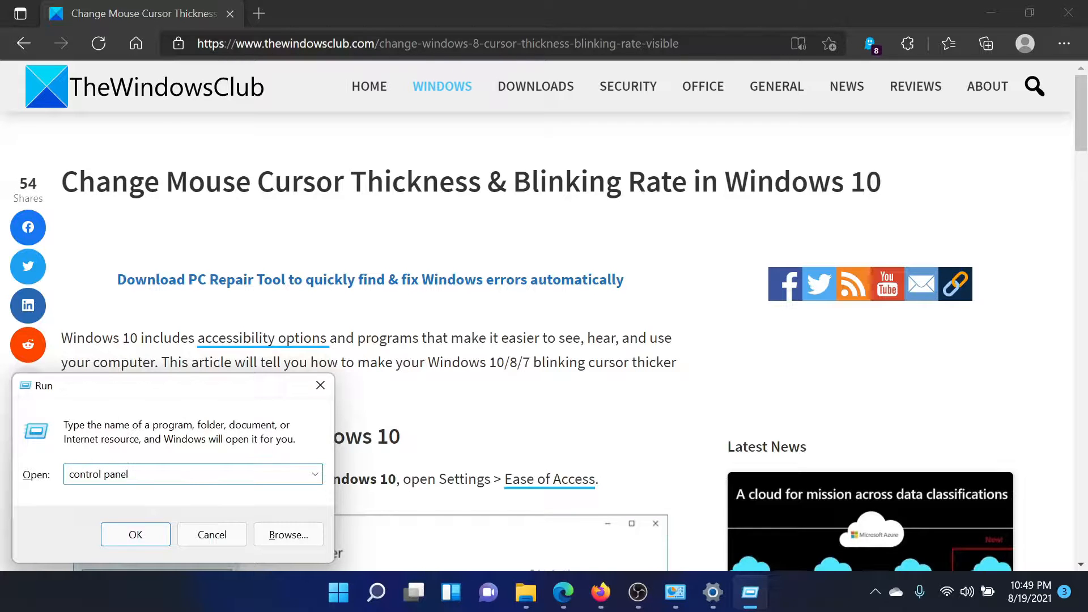
# Step: Launch Control Panel from the Run dialog with 'control panel' entered
pyautogui.click(135, 534)
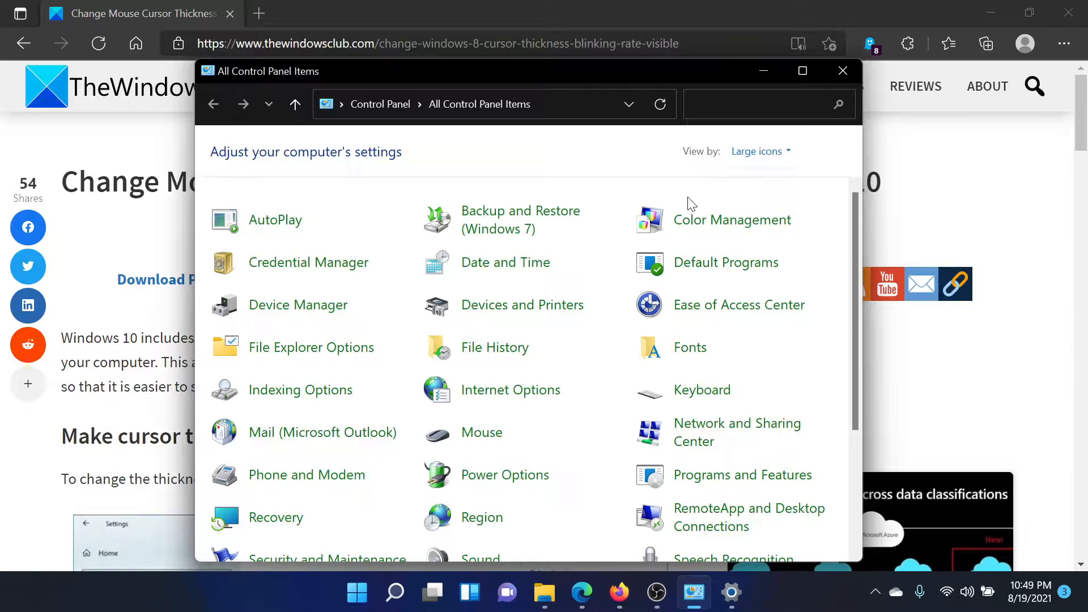
pyautogui.moveTo(701, 390)
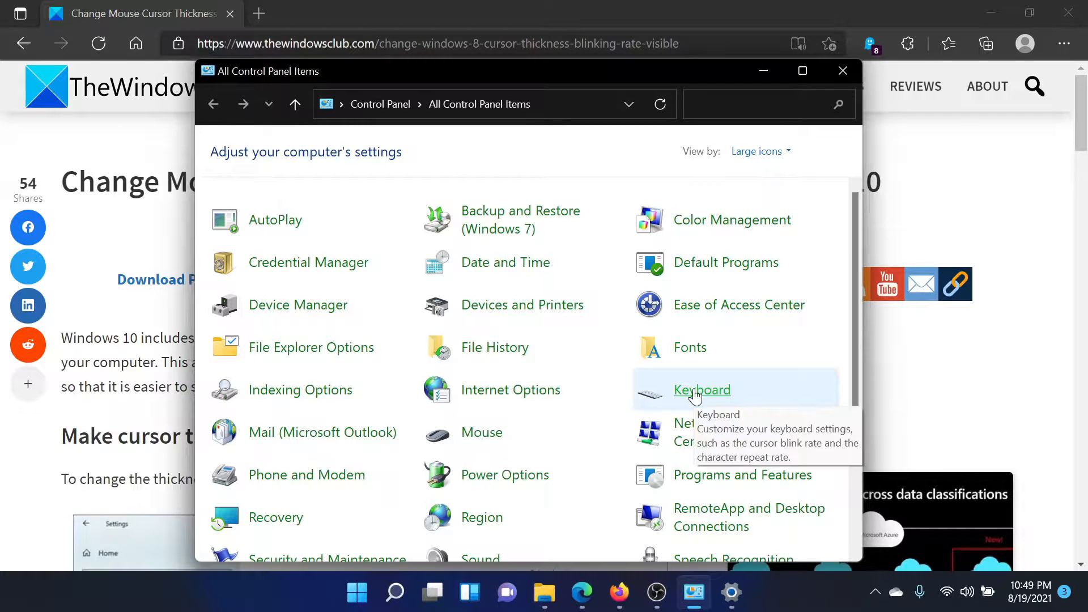
pyautogui.moveTo(481, 433)
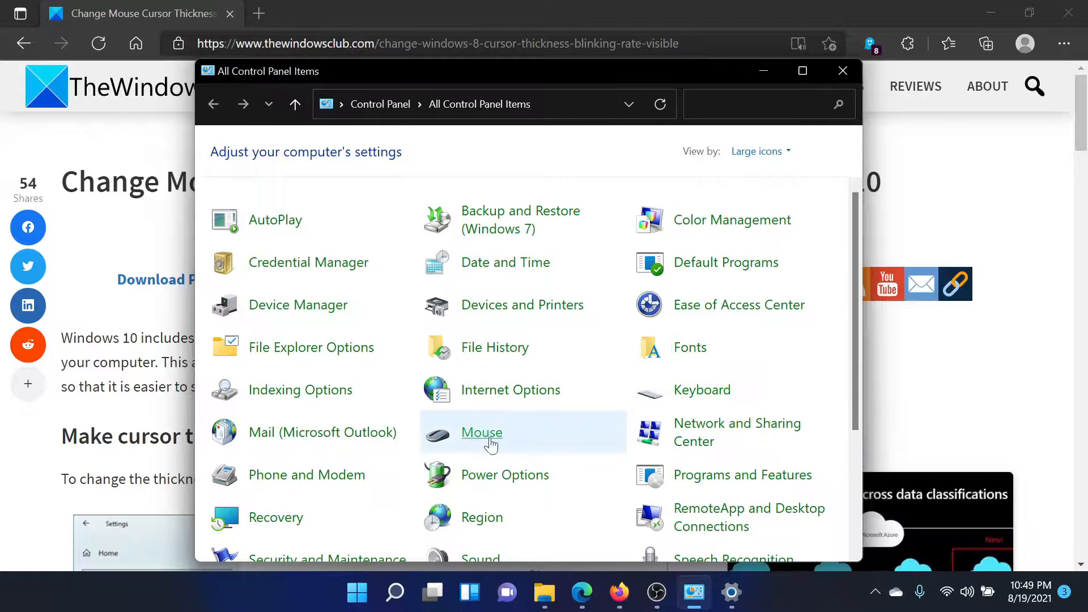
# Step: Make the cursor blink rate slightly slower in Keyboard Properties, apply, and confirm
pyautogui.click(702, 389)
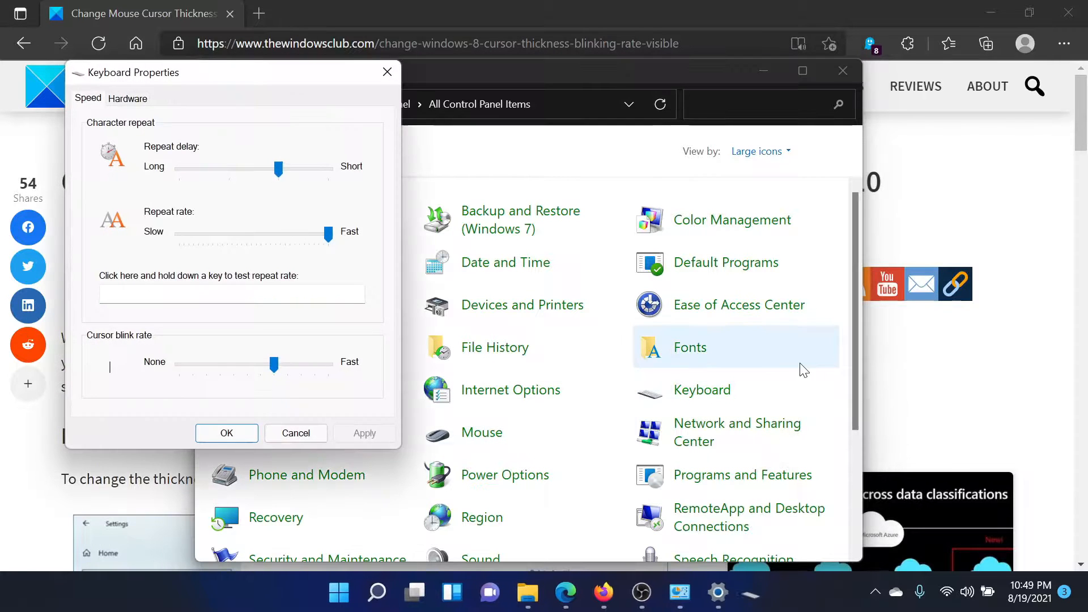
pyautogui.moveTo(215, 340)
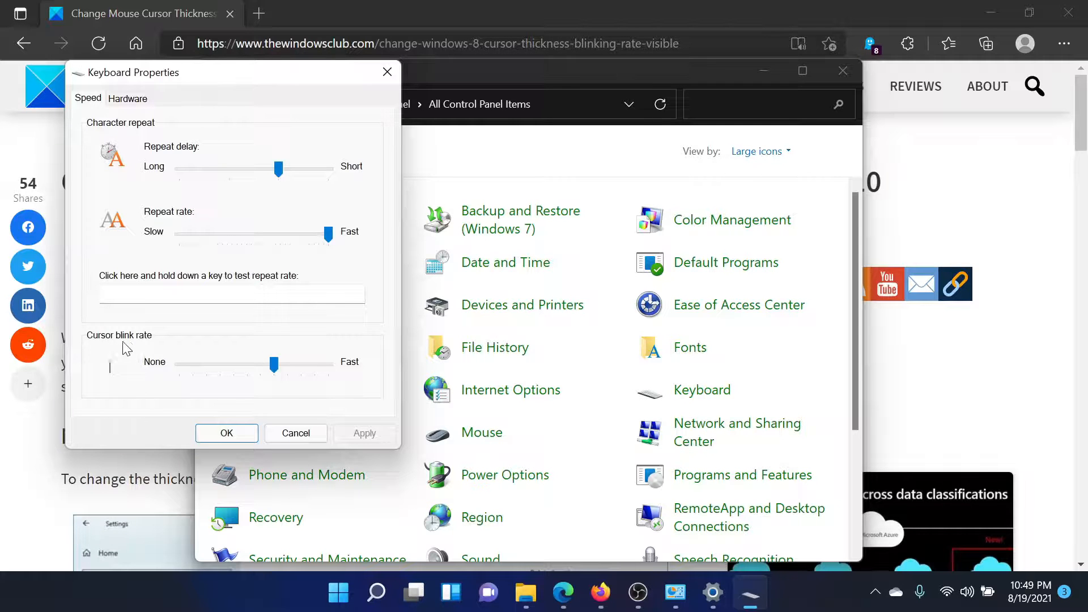
pyautogui.moveTo(120, 377)
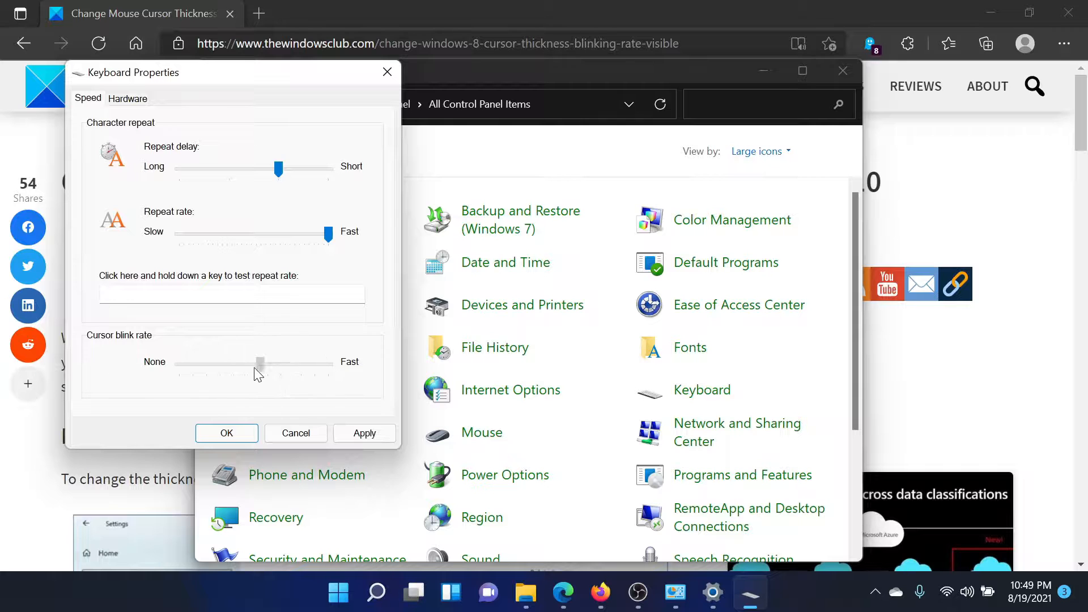
pyautogui.click(260, 365)
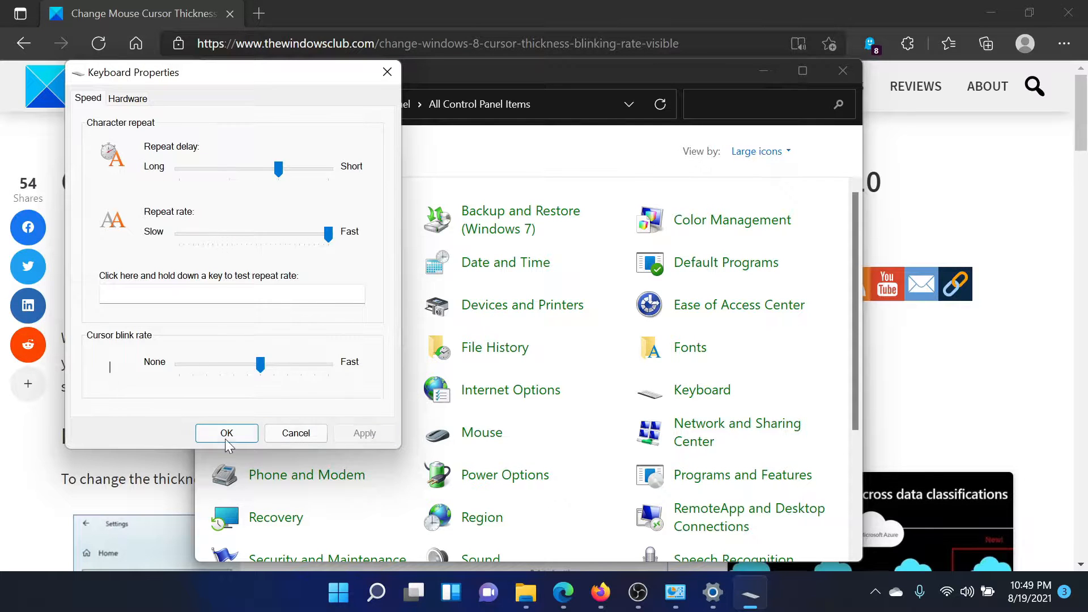
pyautogui.click(226, 432)
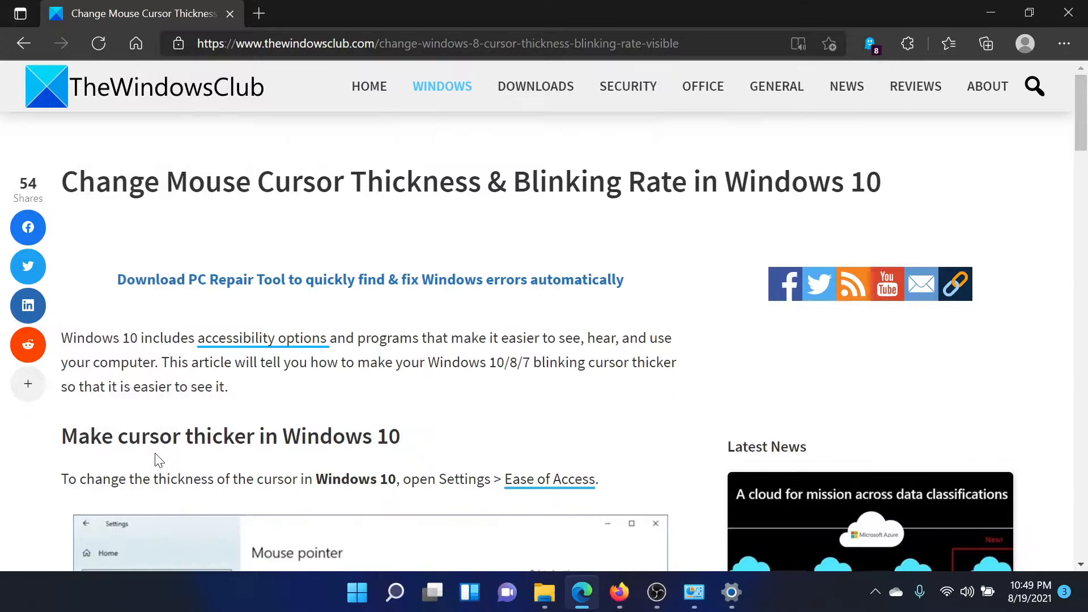